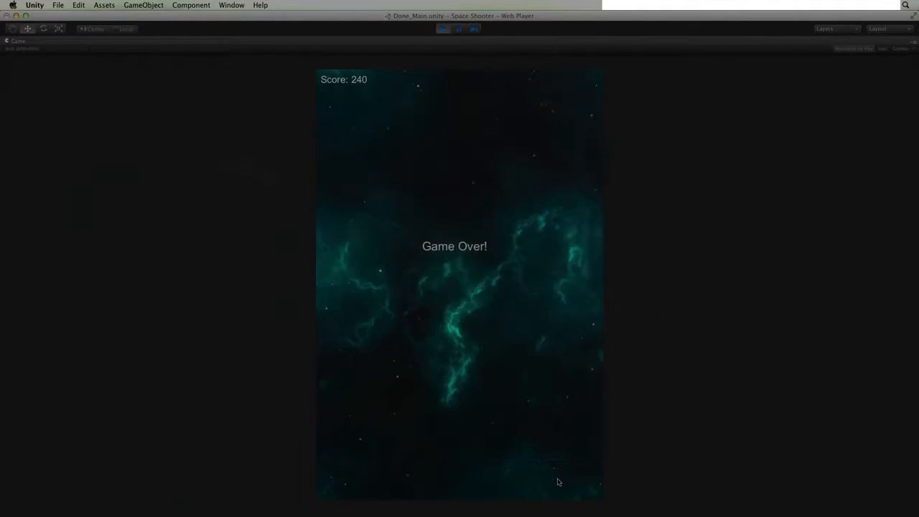
Exit Play mode from the Game Over screen and bring up GameController.cs showing the SpawnWaves coroutine
left_click(458, 29)
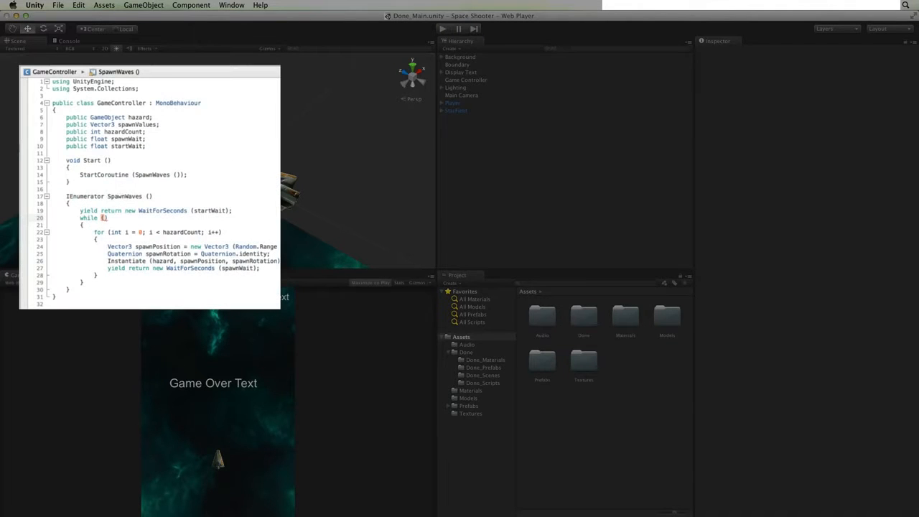
left_click(442, 29)
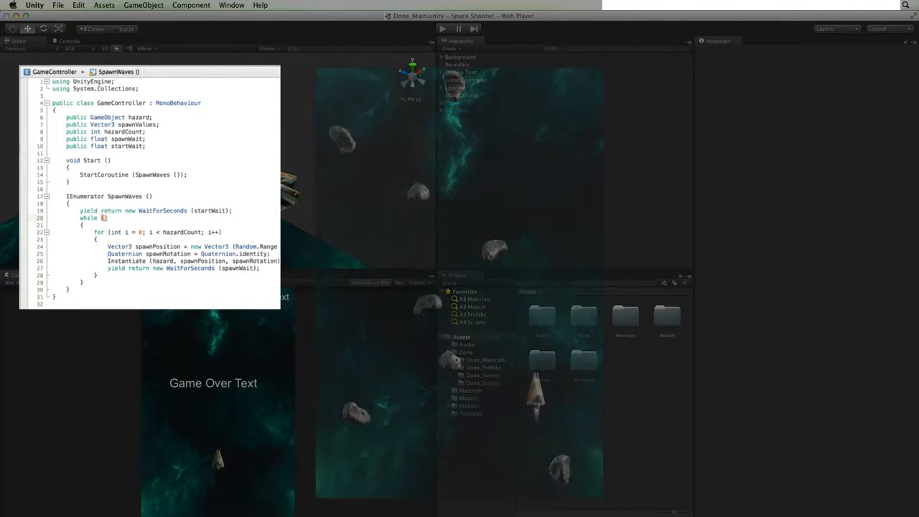